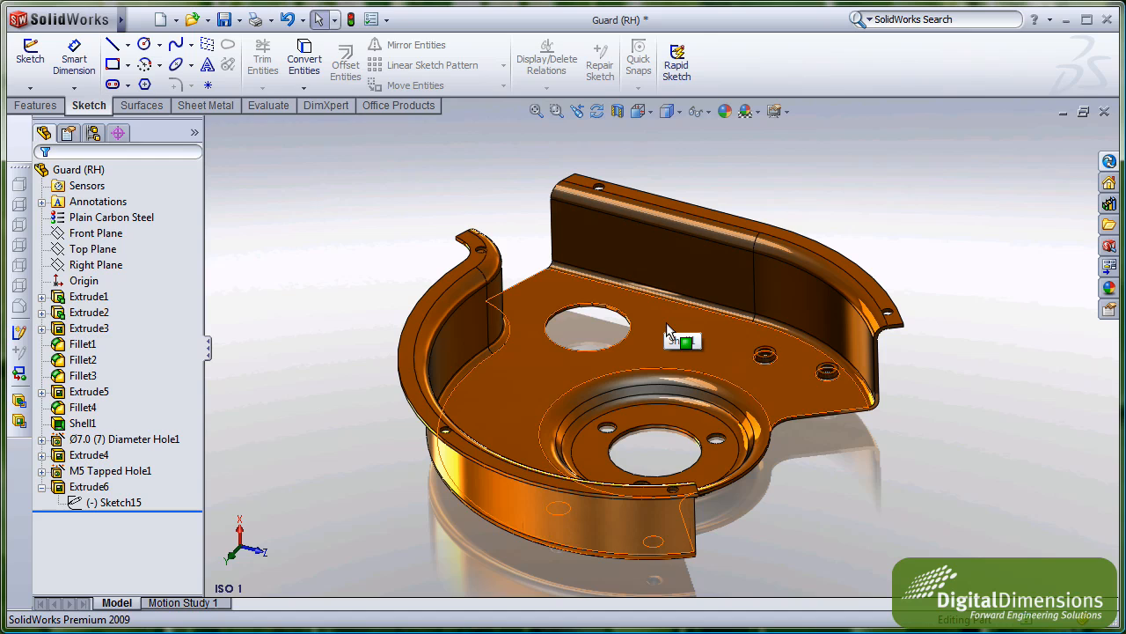
Start Sketch26 on the guard's flat base face and lay down fully defined line geometry.
left_click(683, 338)
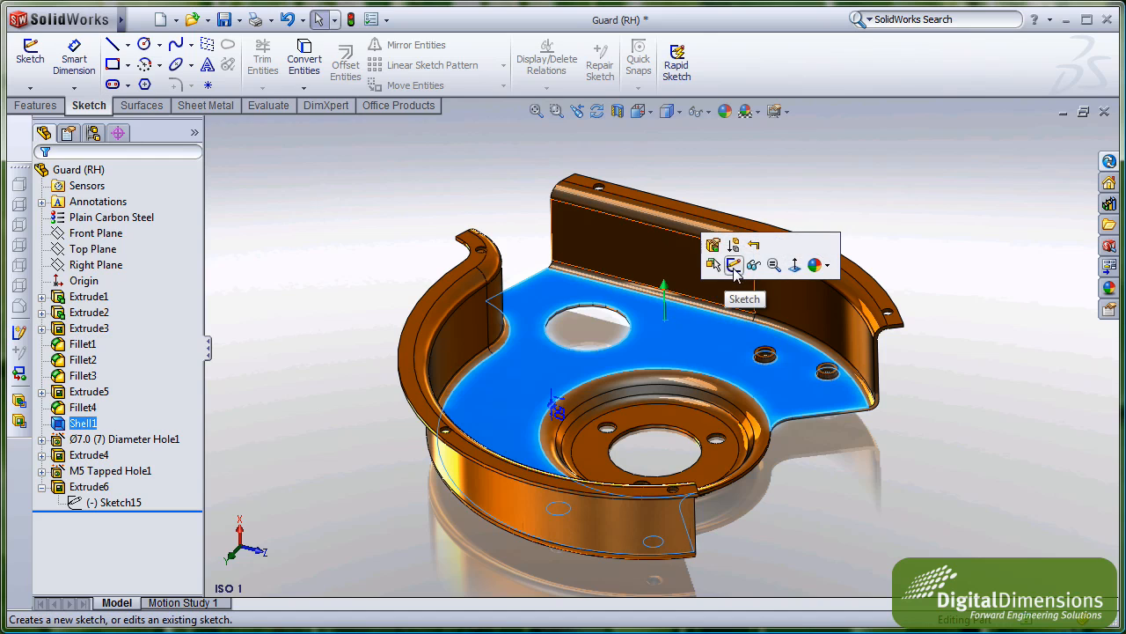
left_click(734, 263)
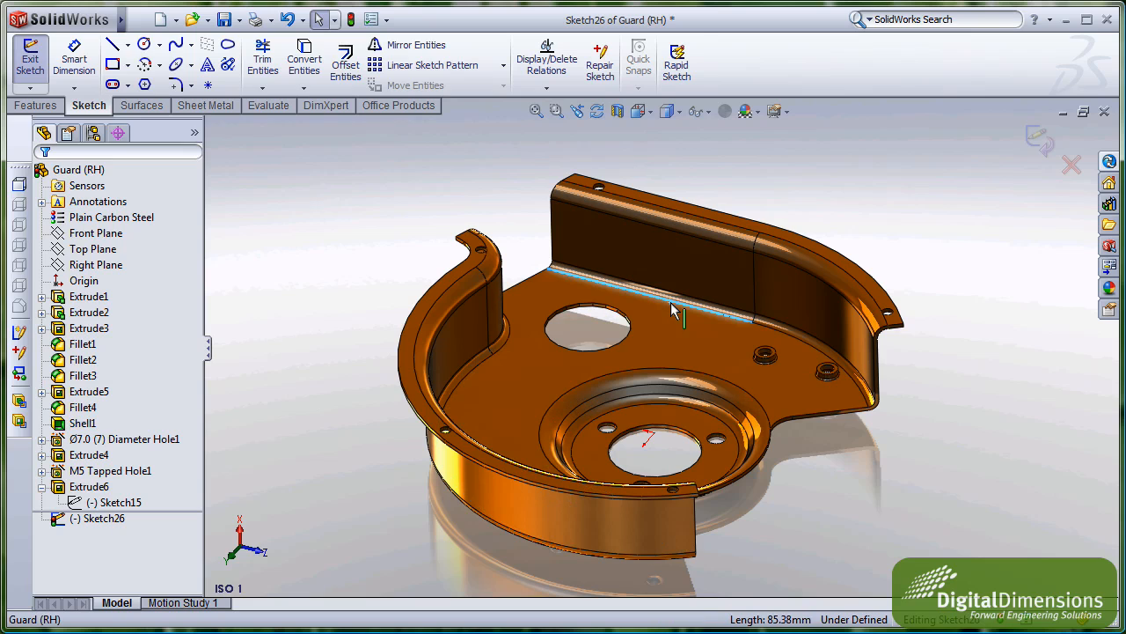
left_click(770, 335)
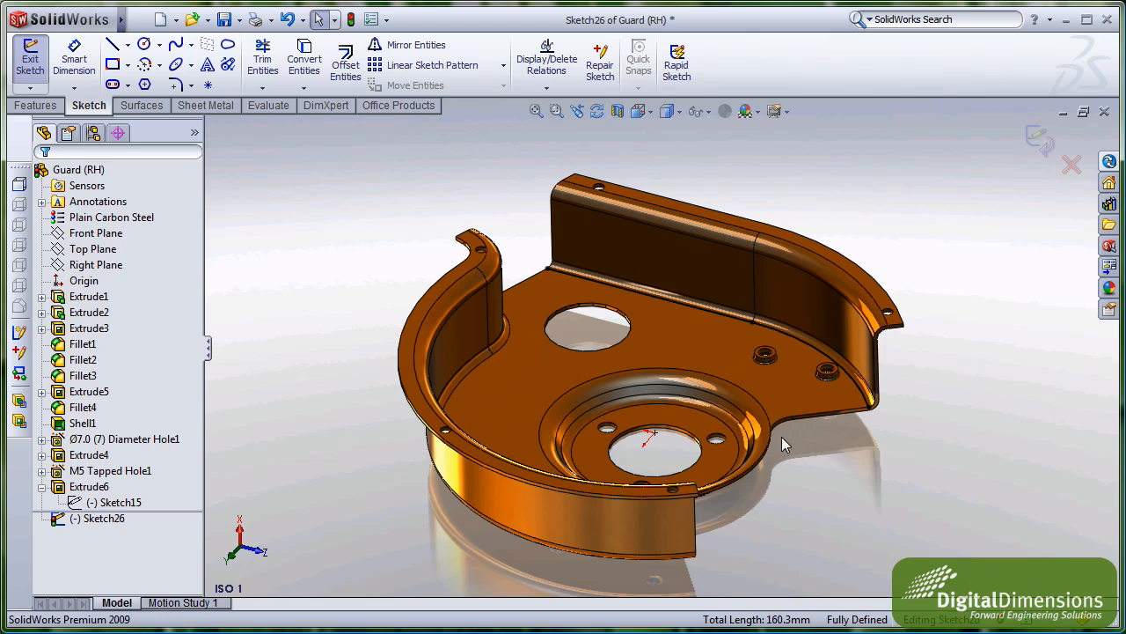
mouse_move(785, 475)
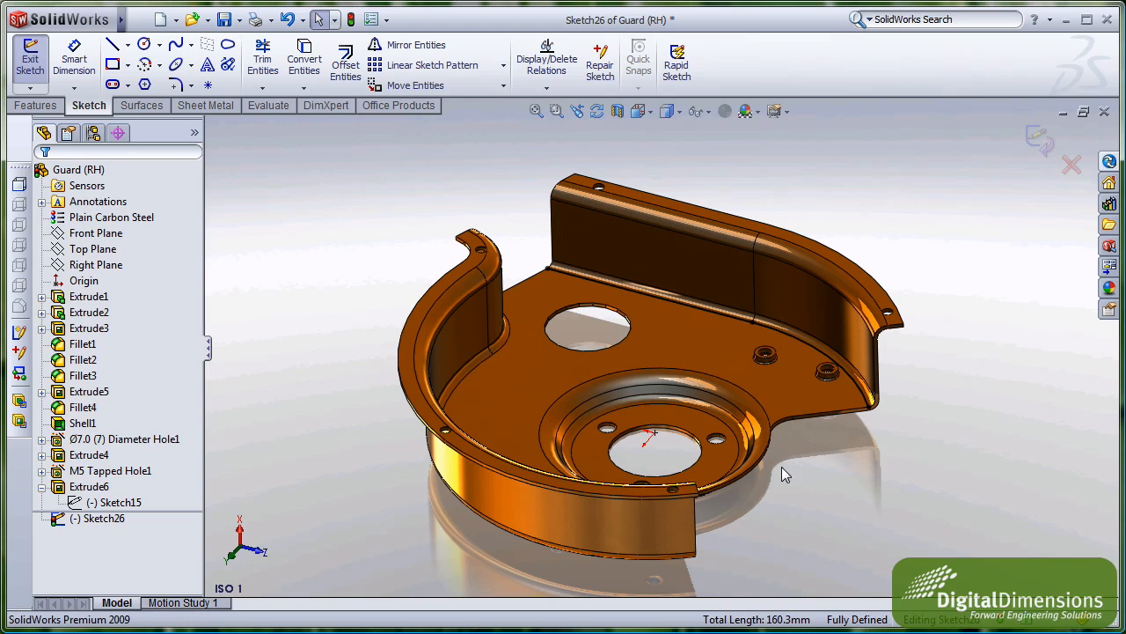
left_click(81, 422)
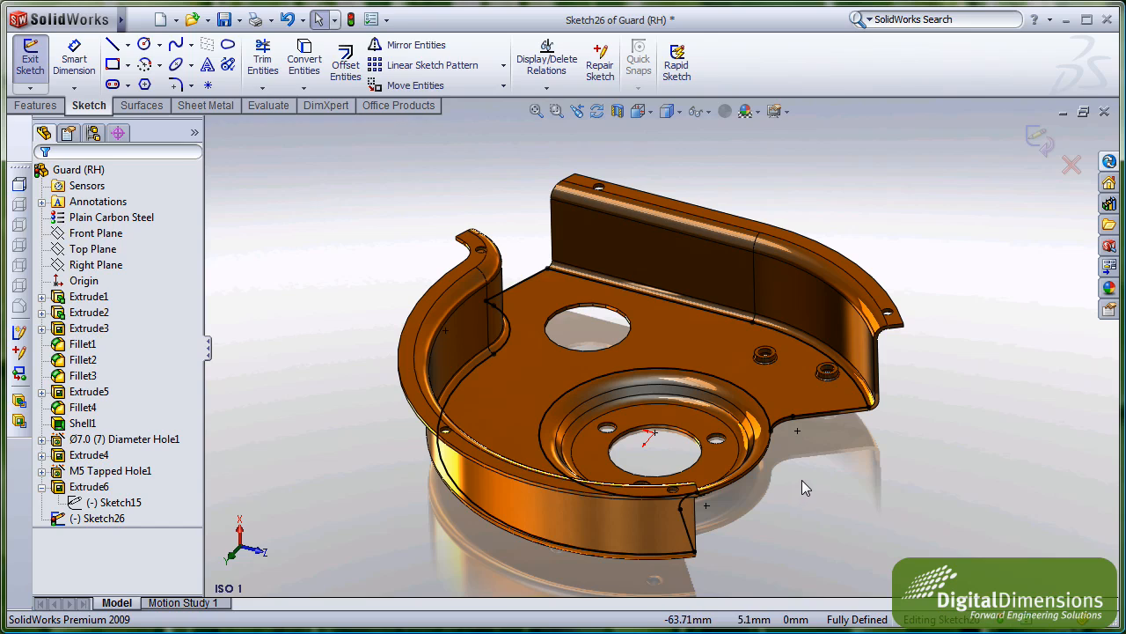
mouse_move(800, 461)
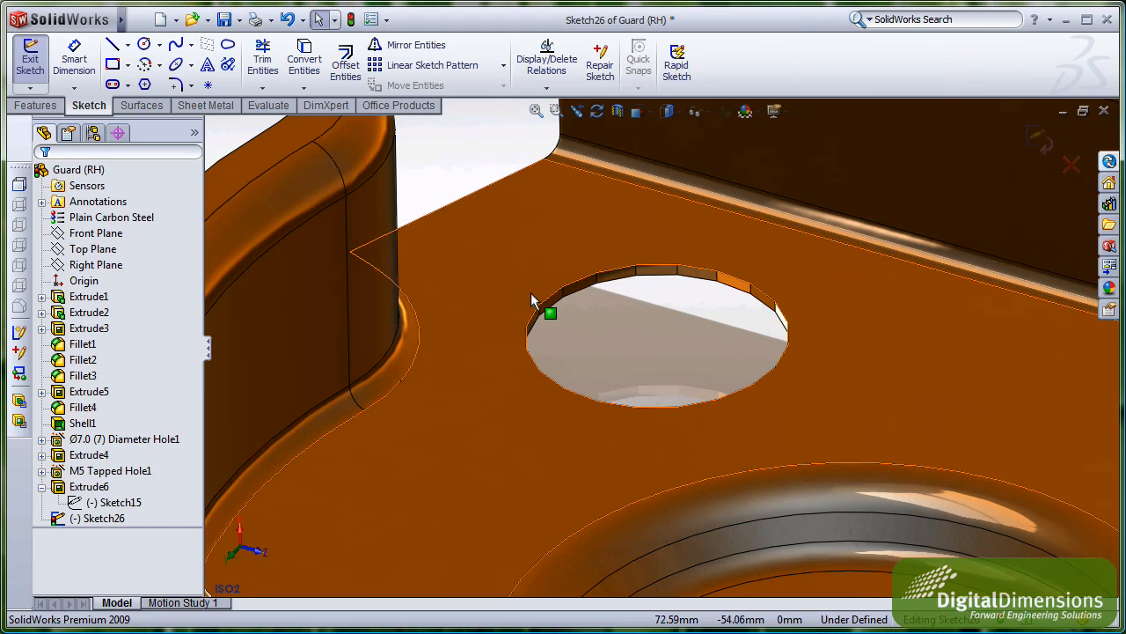
mouse_move(686, 315)
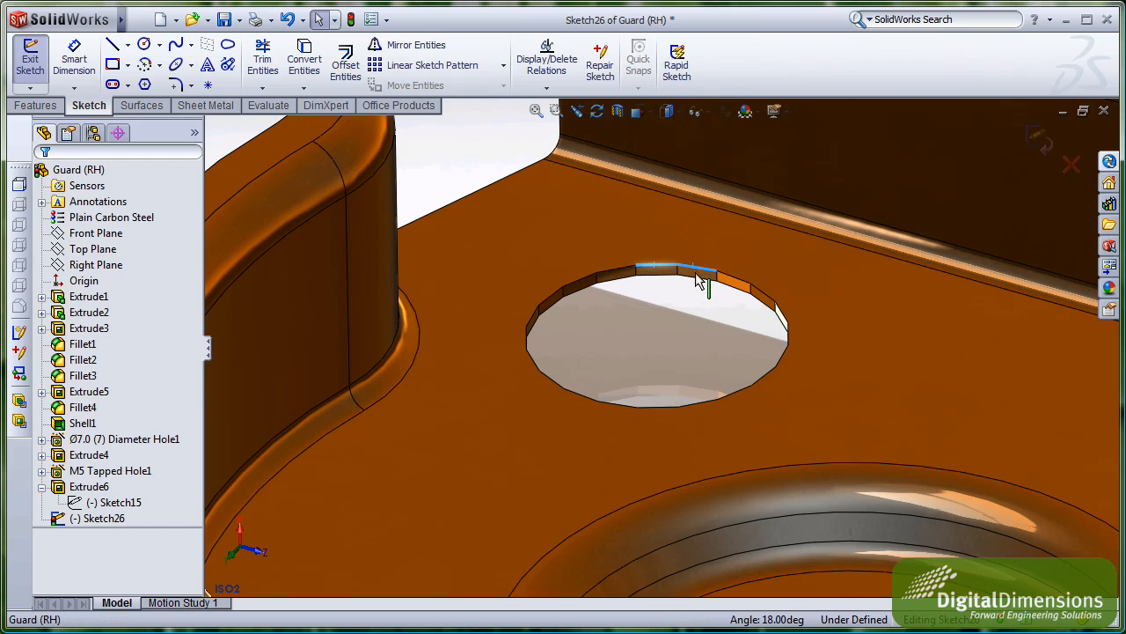
mouse_move(672, 308)
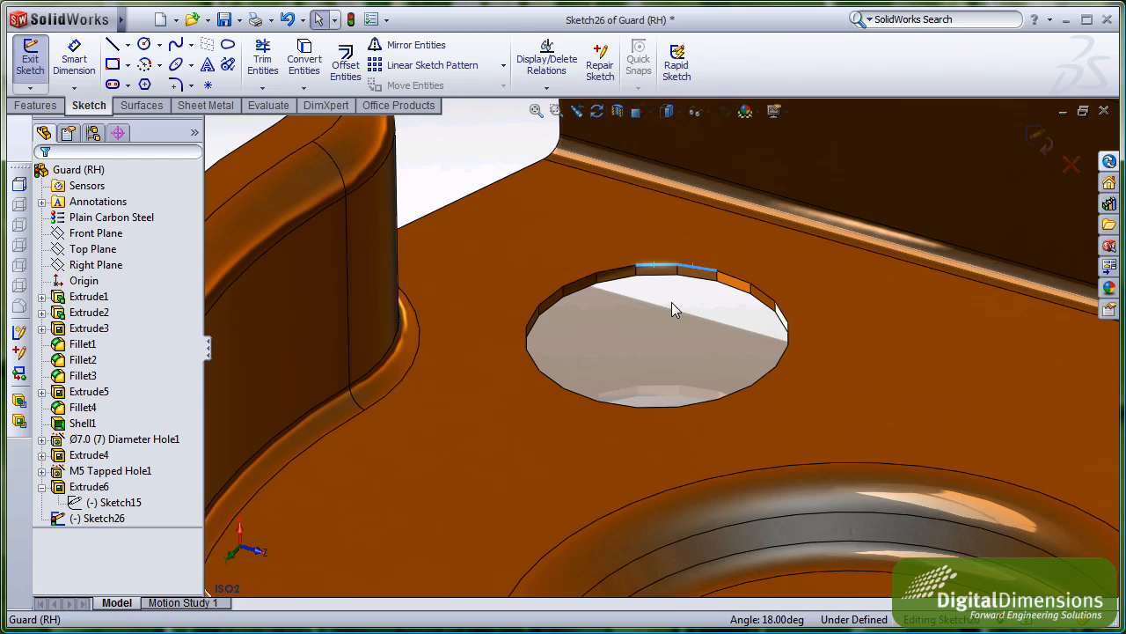
Select the full edge loop of the upper circular hole for conversion into the sketch.
right_click(672, 308)
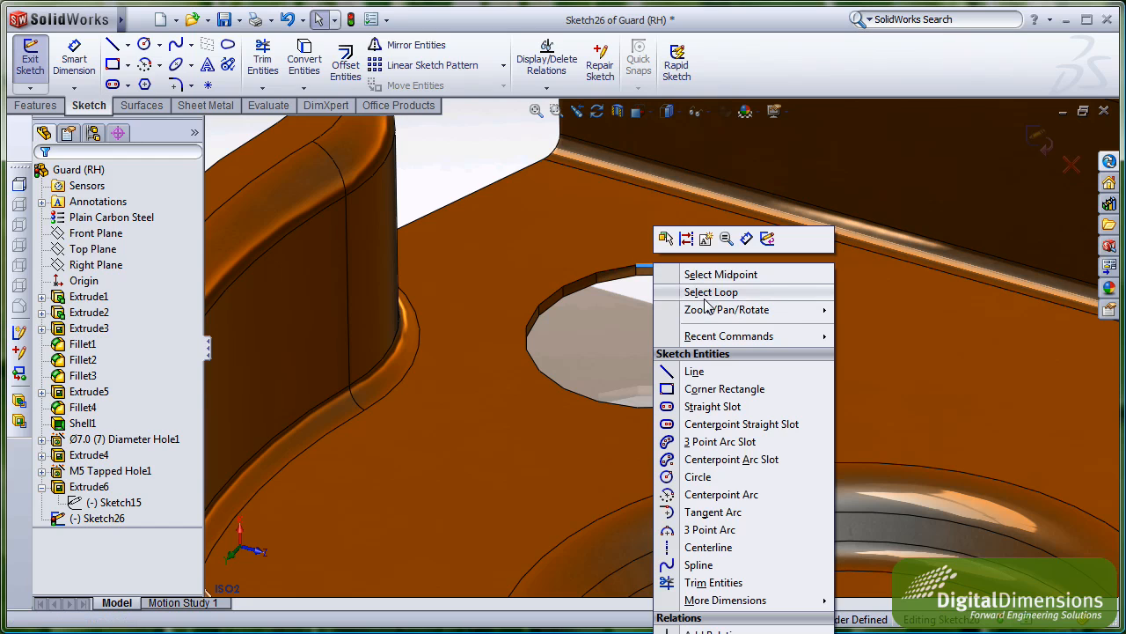
left_click(711, 292)
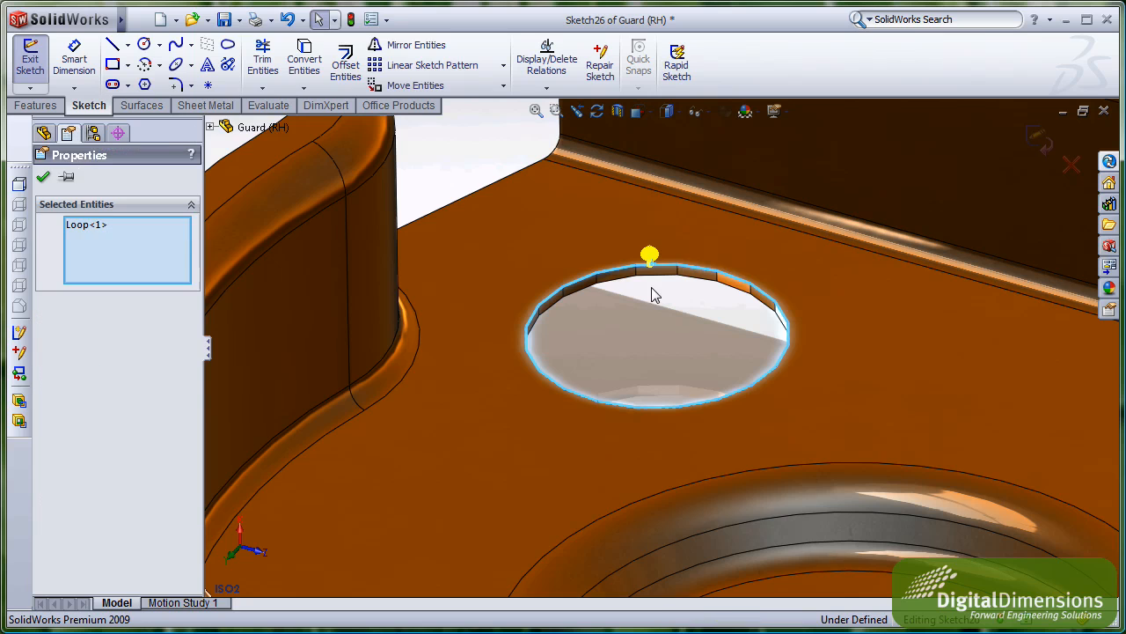
mouse_move(471, 178)
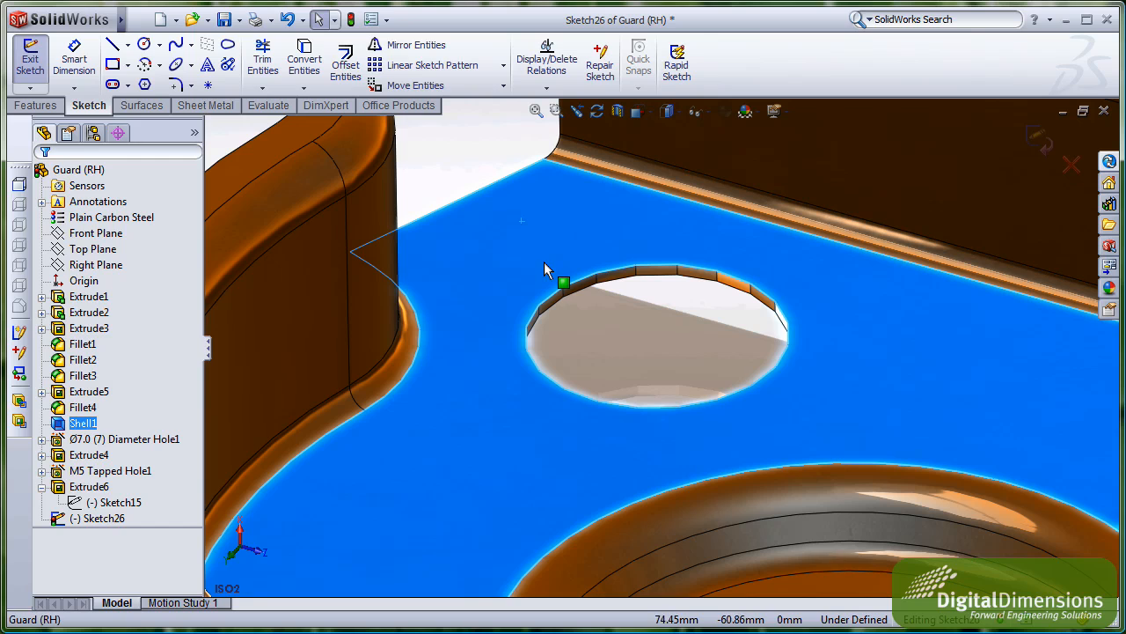
mouse_move(581, 290)
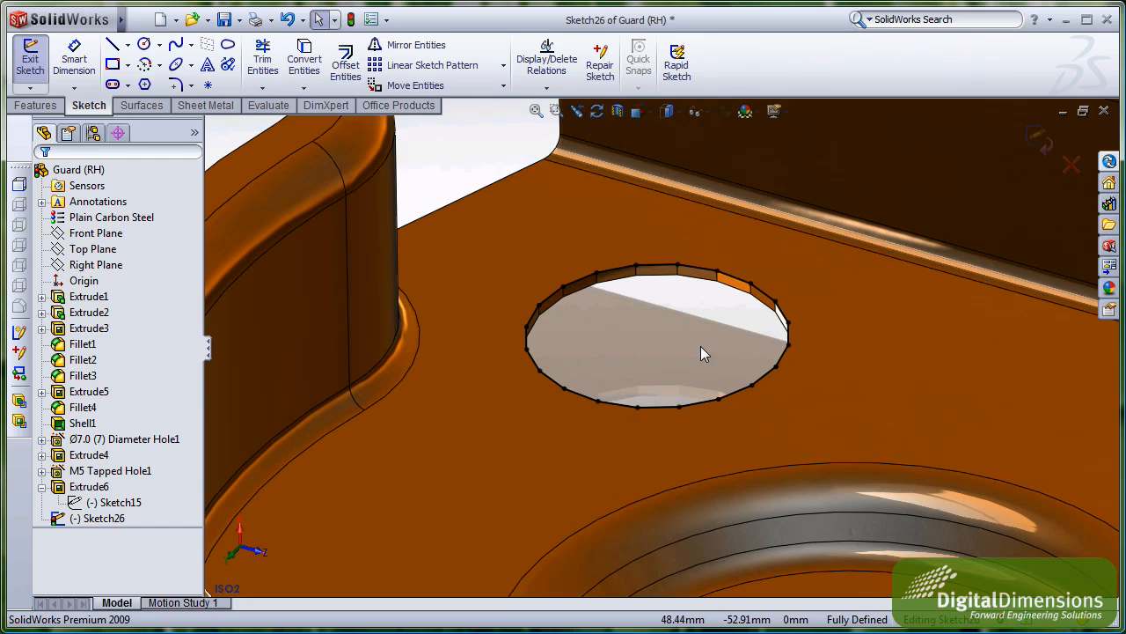
mouse_move(696, 334)
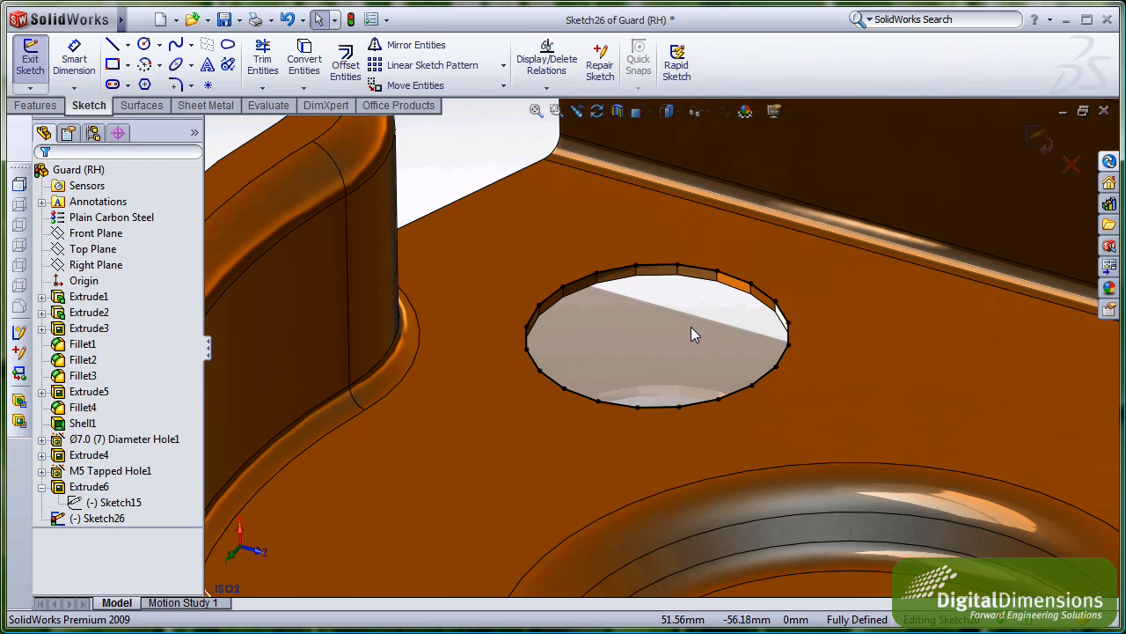
In Assem1, insert a new part (Part6) via Insert Components > New Part.
left_click(30, 60)
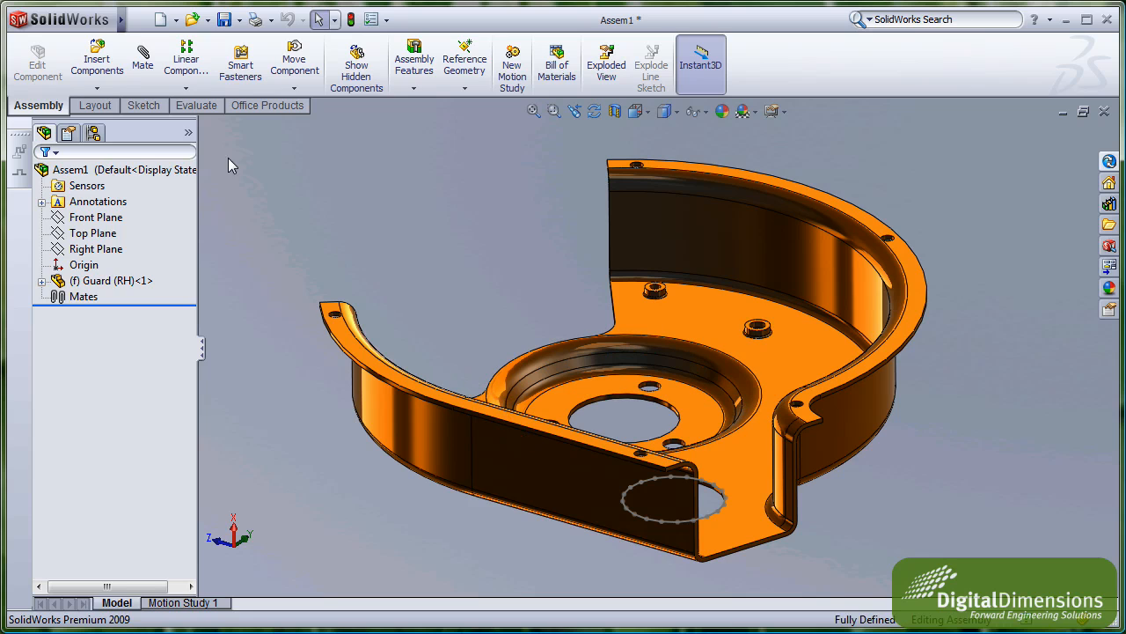
left_click(97, 53)
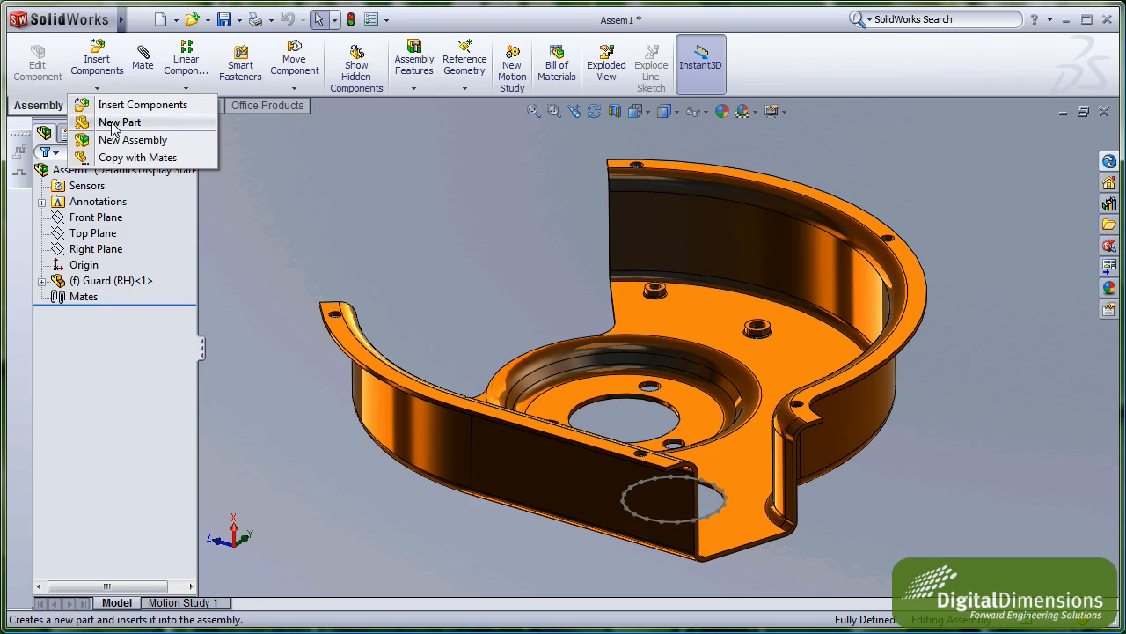
left_click(119, 124)
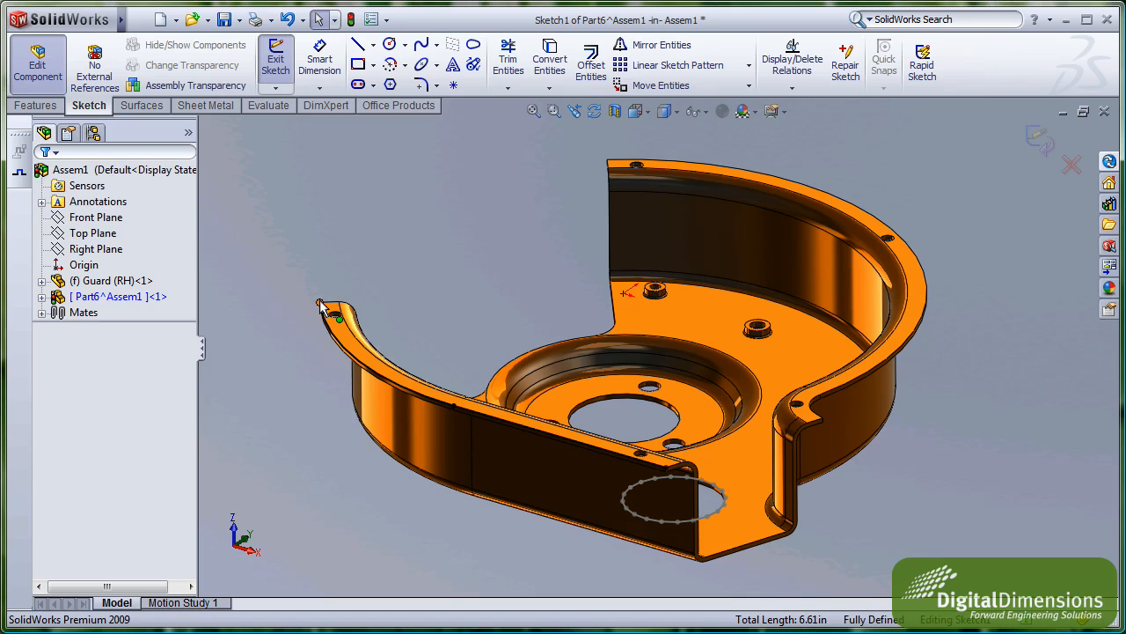
Convert the guard's notch and outer rim edges into the new part's in-context sketch.
left_click(426, 194)
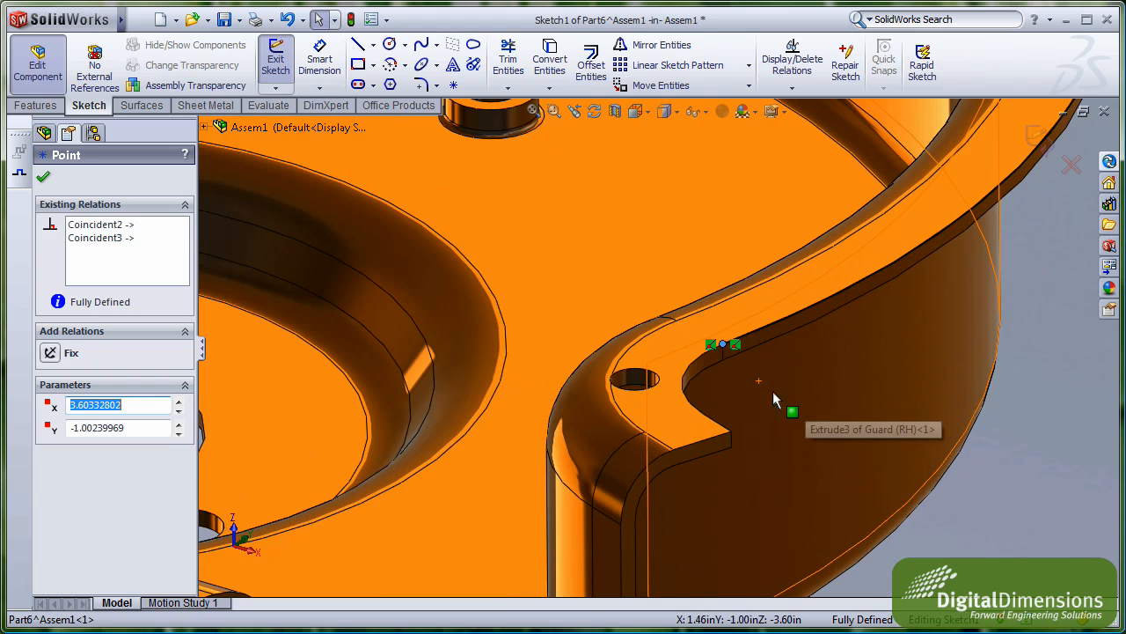
mouse_move(690, 377)
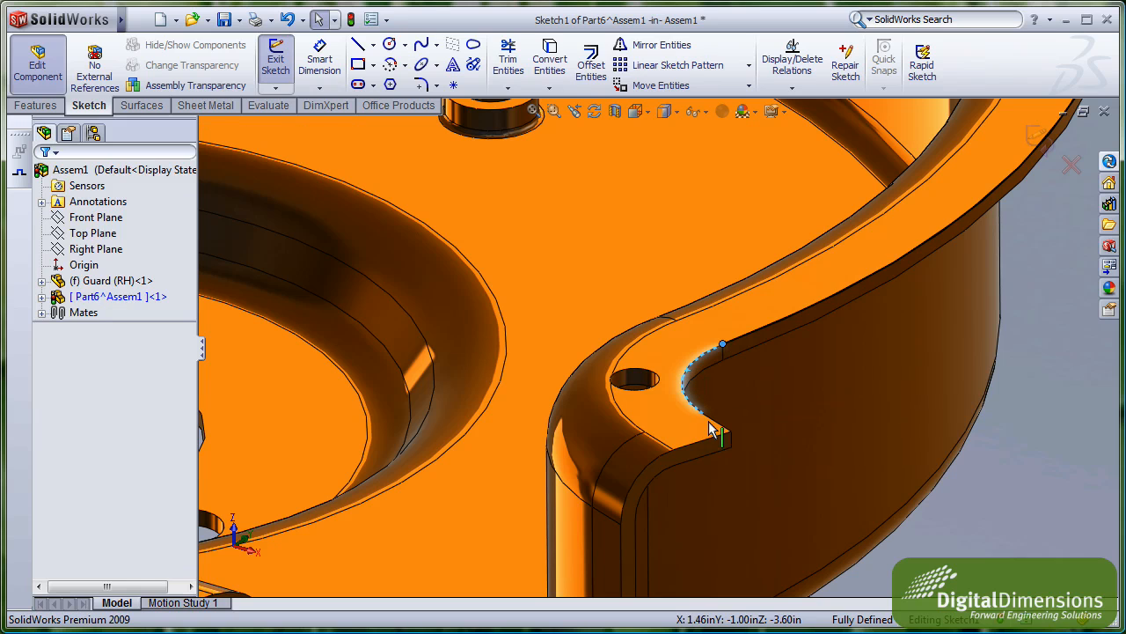
left_click(708, 405)
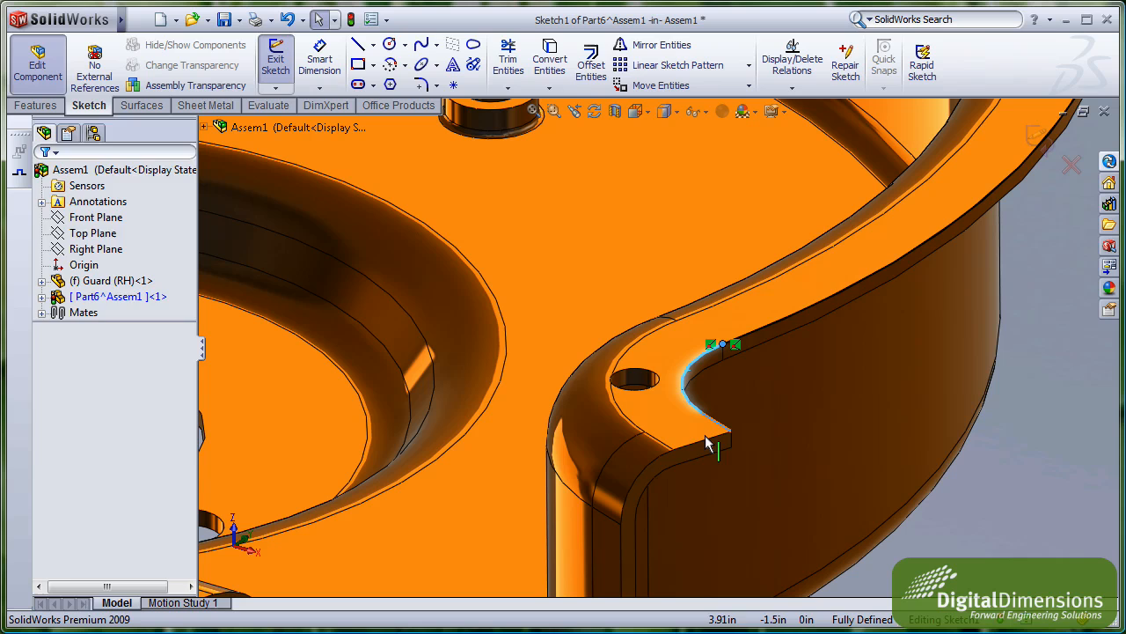
left_click(713, 444)
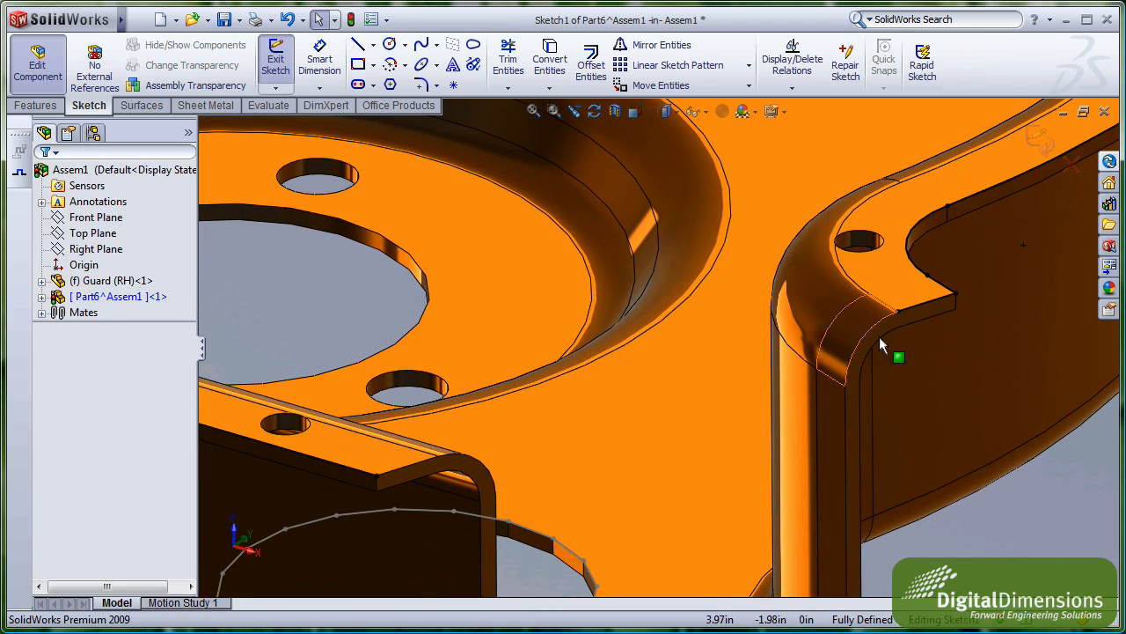
left_click(750, 356)
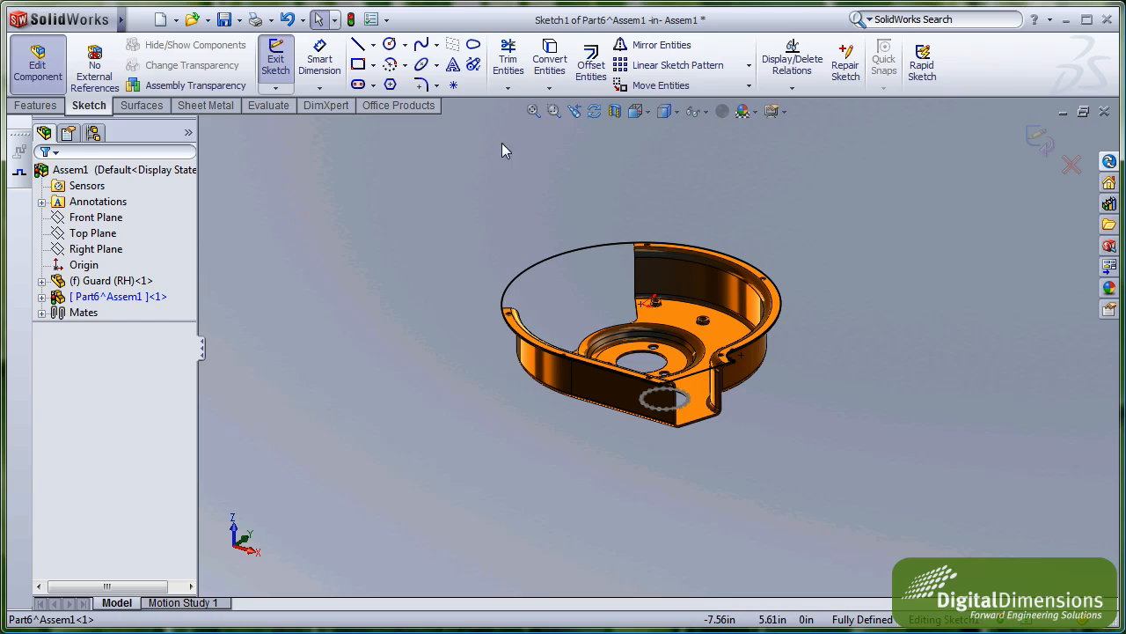
Extrude the sketch as a blind boss to form the flat cover plate over the guard.
left_click(35, 106)
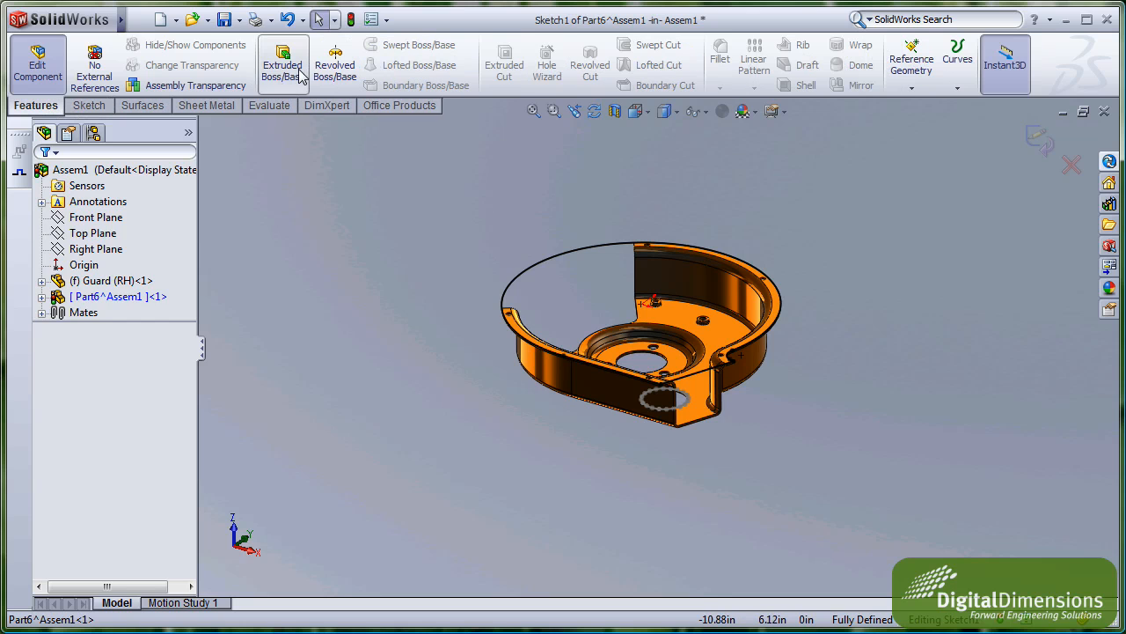
left_click(281, 64)
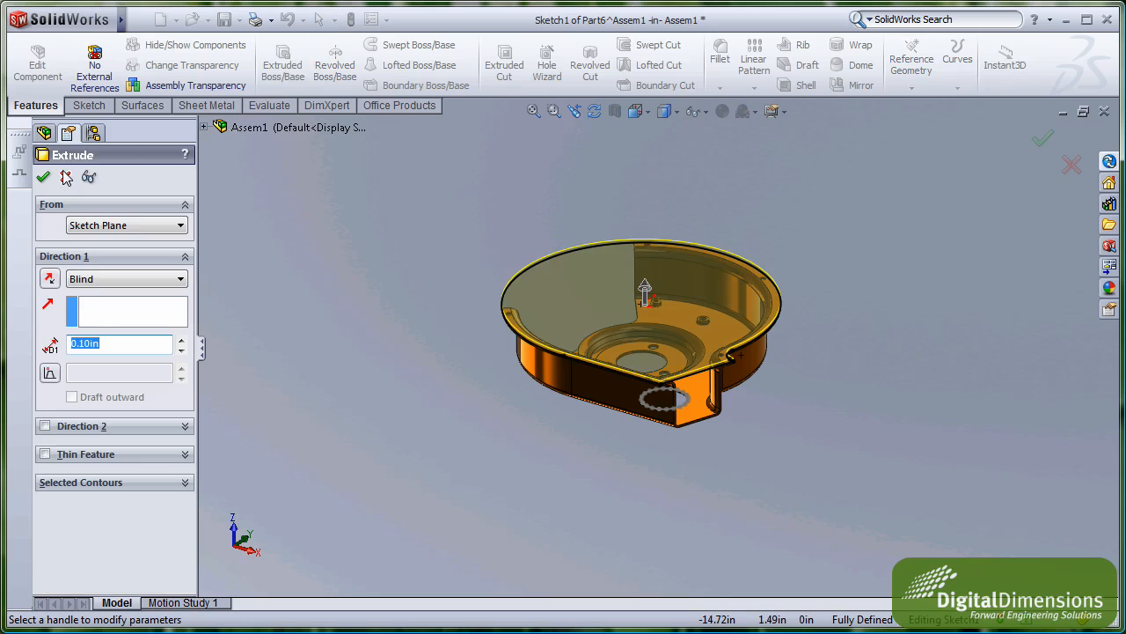
left_click(44, 176)
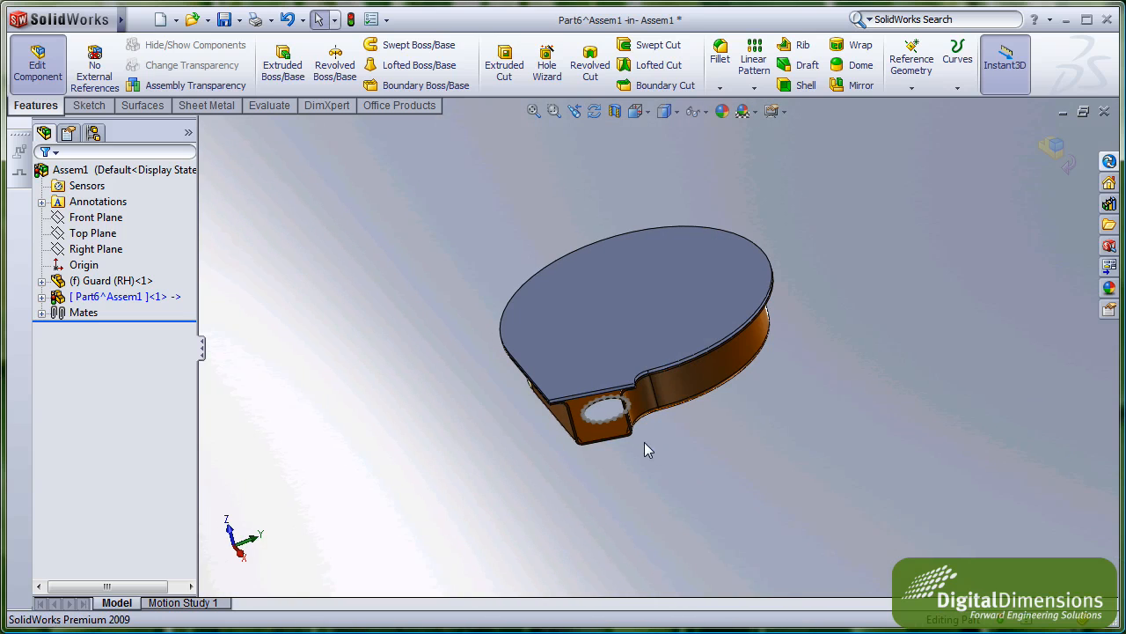
scroll("up", 3)
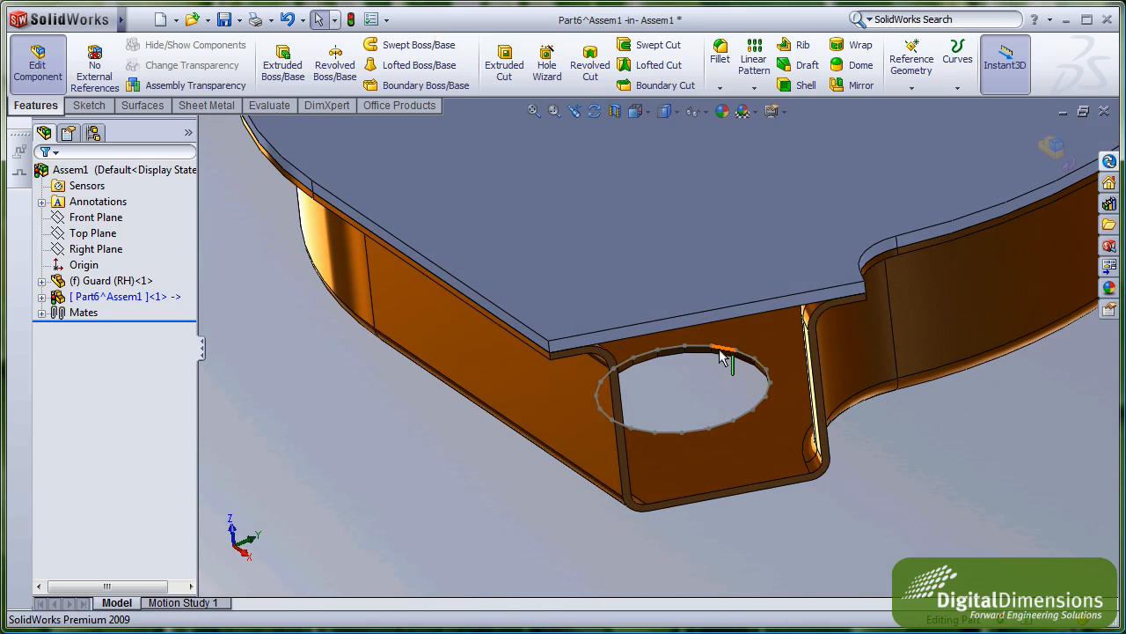
Reopen the cover plate's sketch for editing and expand Part6's tree to show Extrude1.
right_click(722, 352)
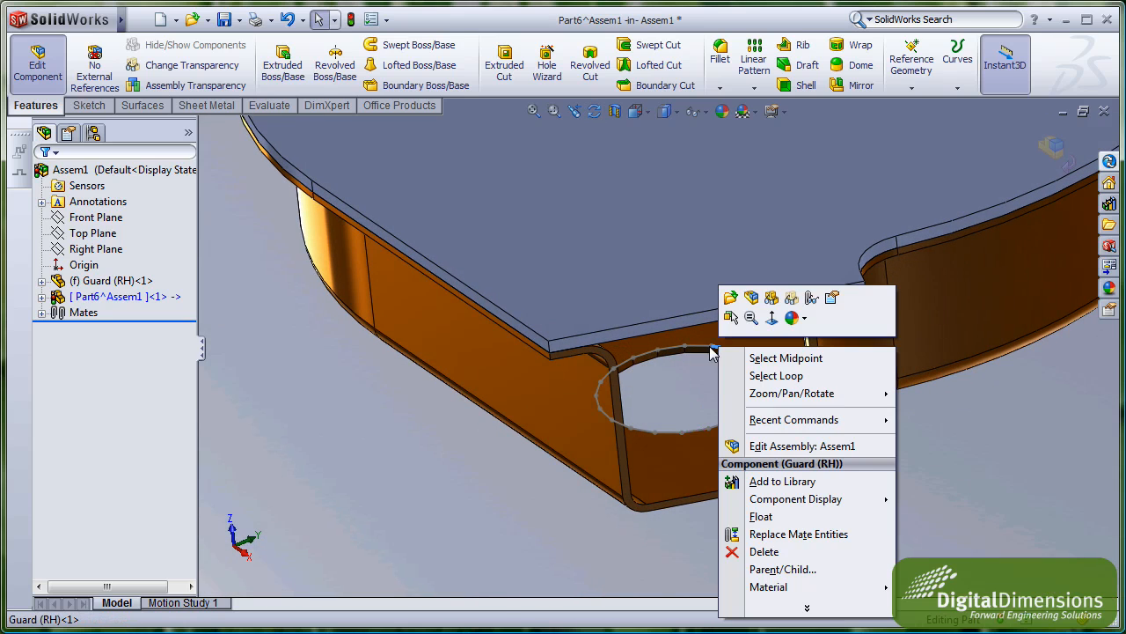
mouse_move(648, 149)
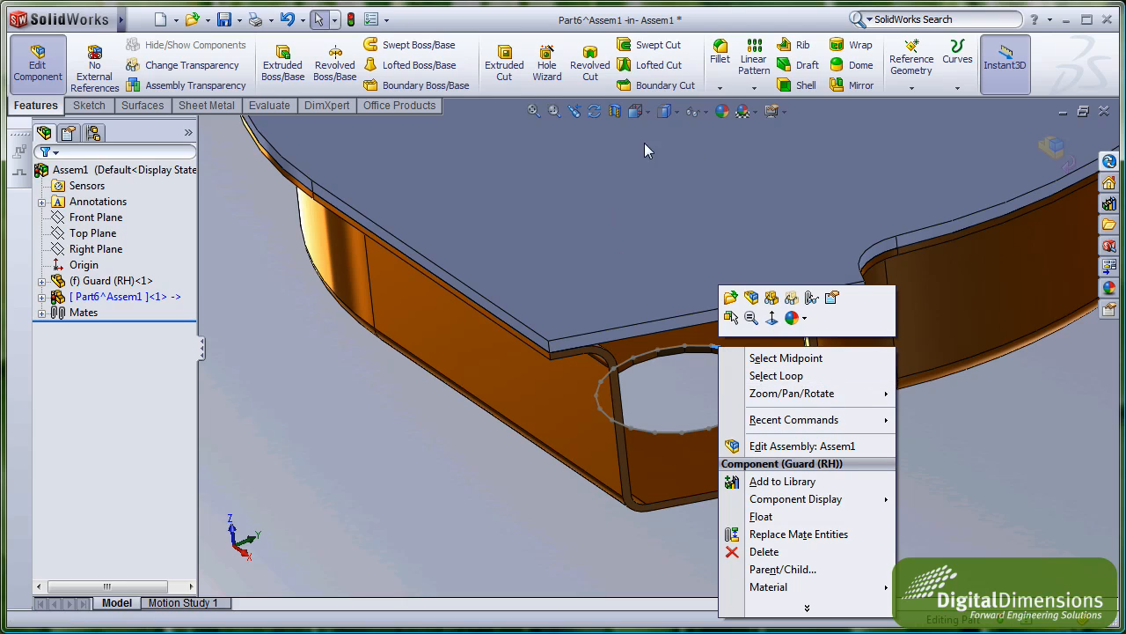
mouse_move(641, 148)
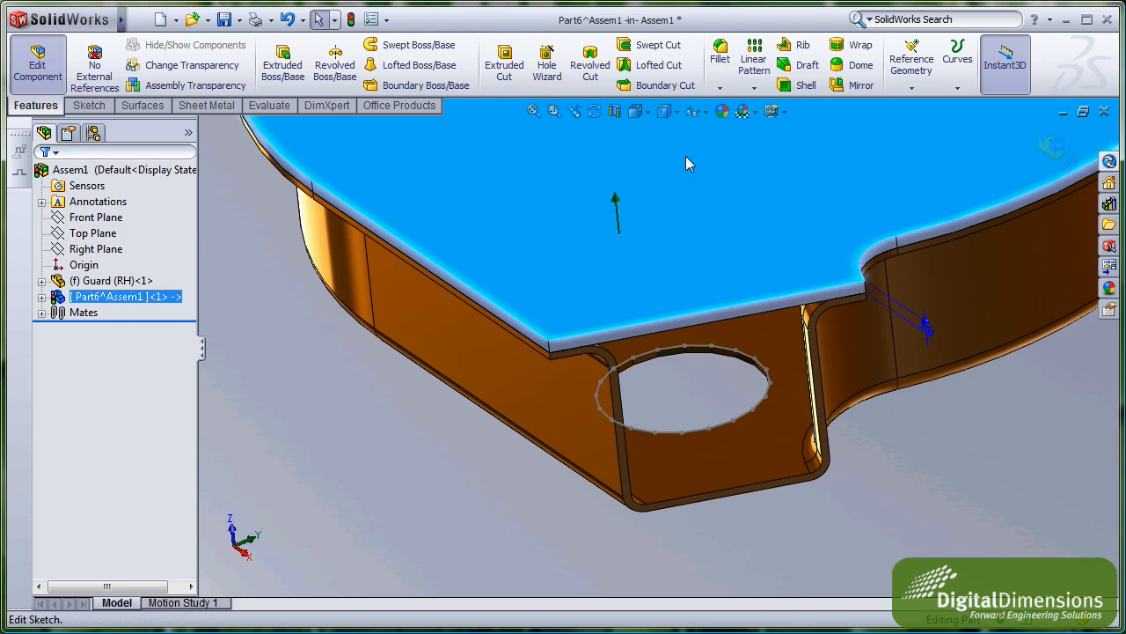
right_click(695, 351)
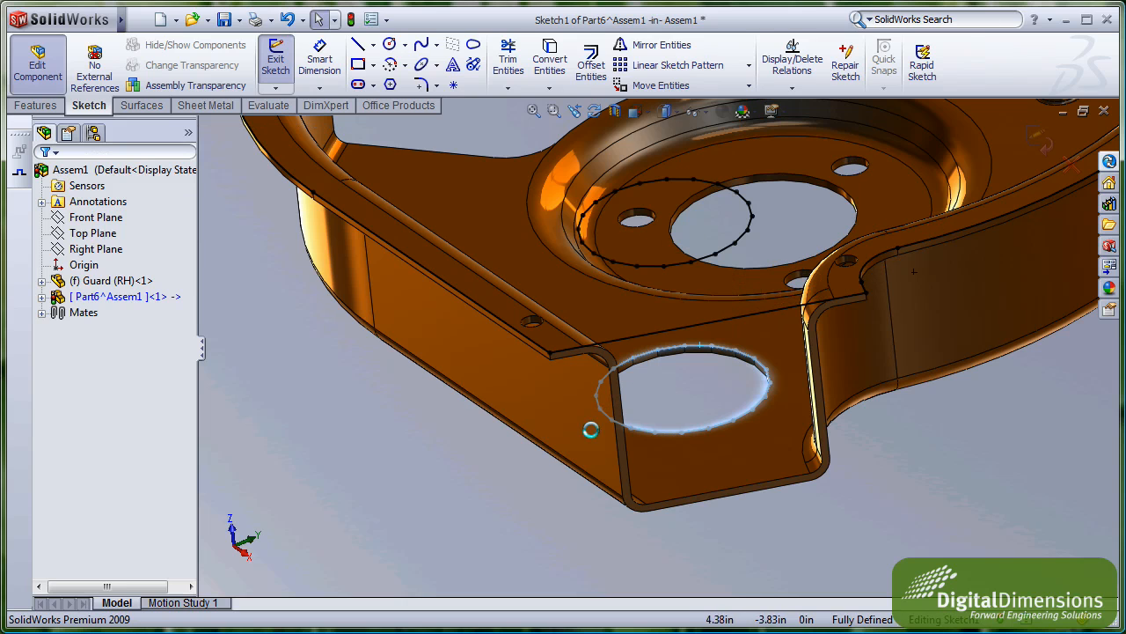
mouse_move(203, 331)
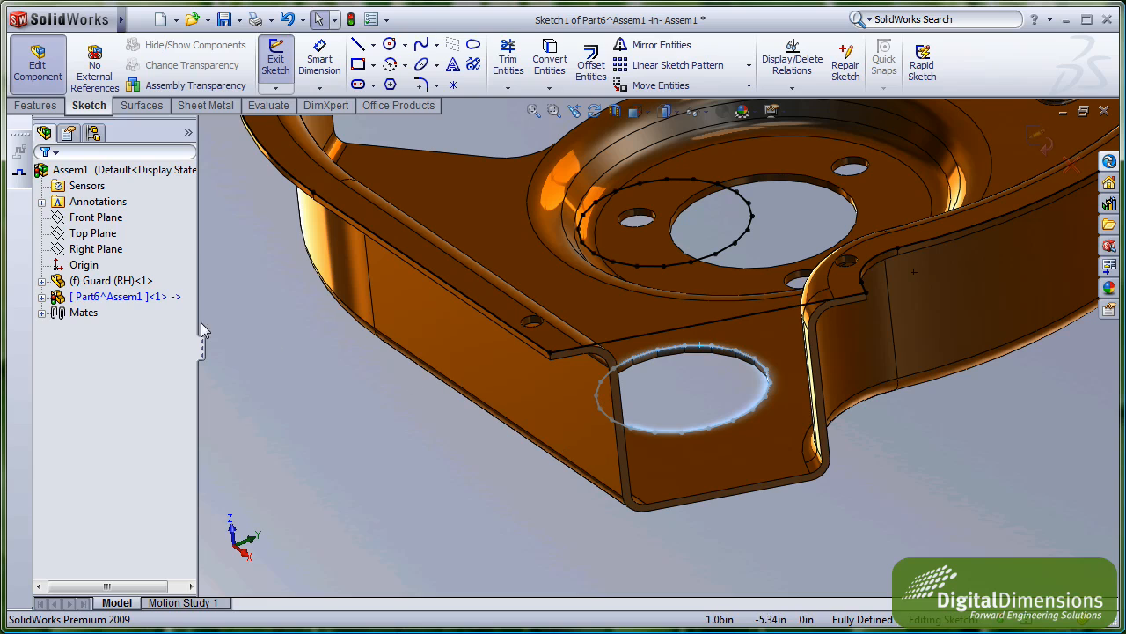
left_click(42, 296)
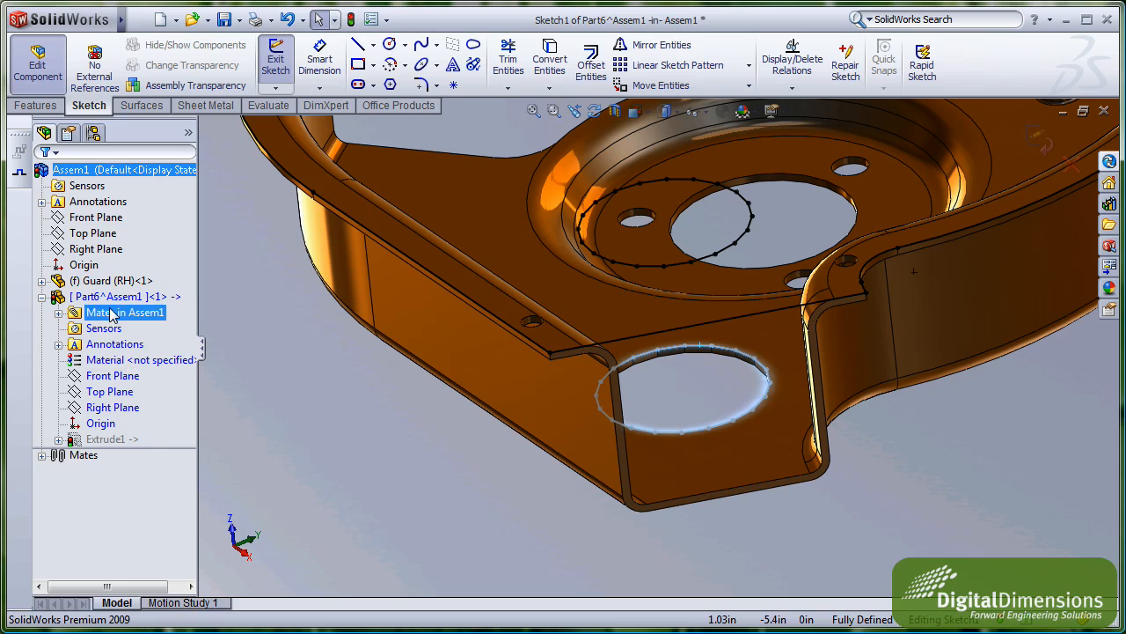
Review Extrude1's external references (Convert Edge links to the guard) and cancel without changes.
right_click(92, 296)
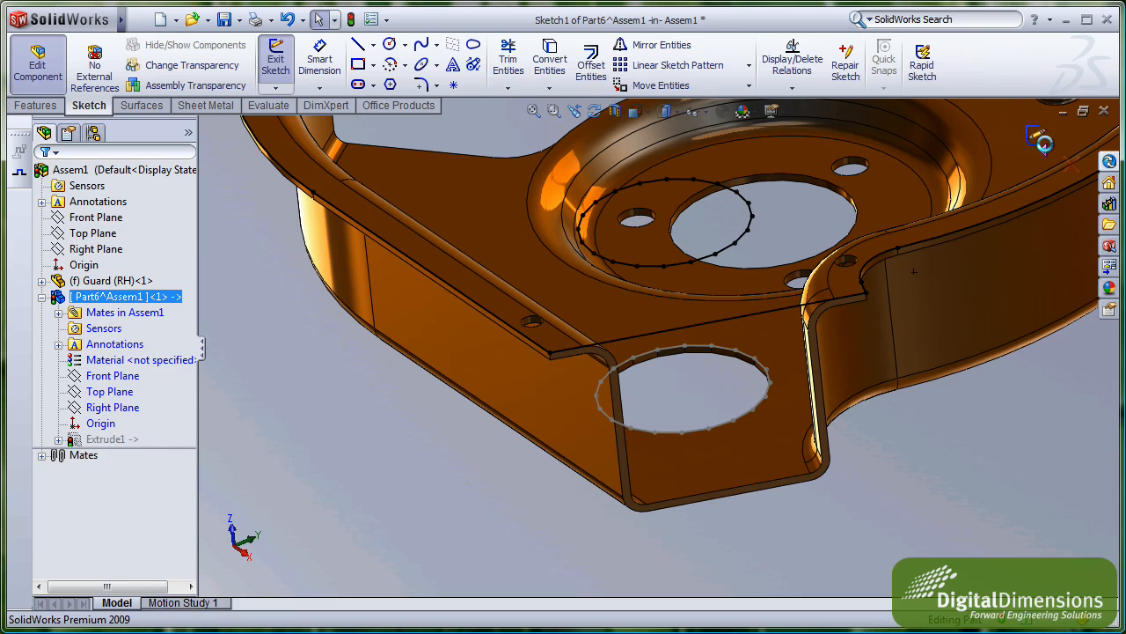
left_click(113, 439)
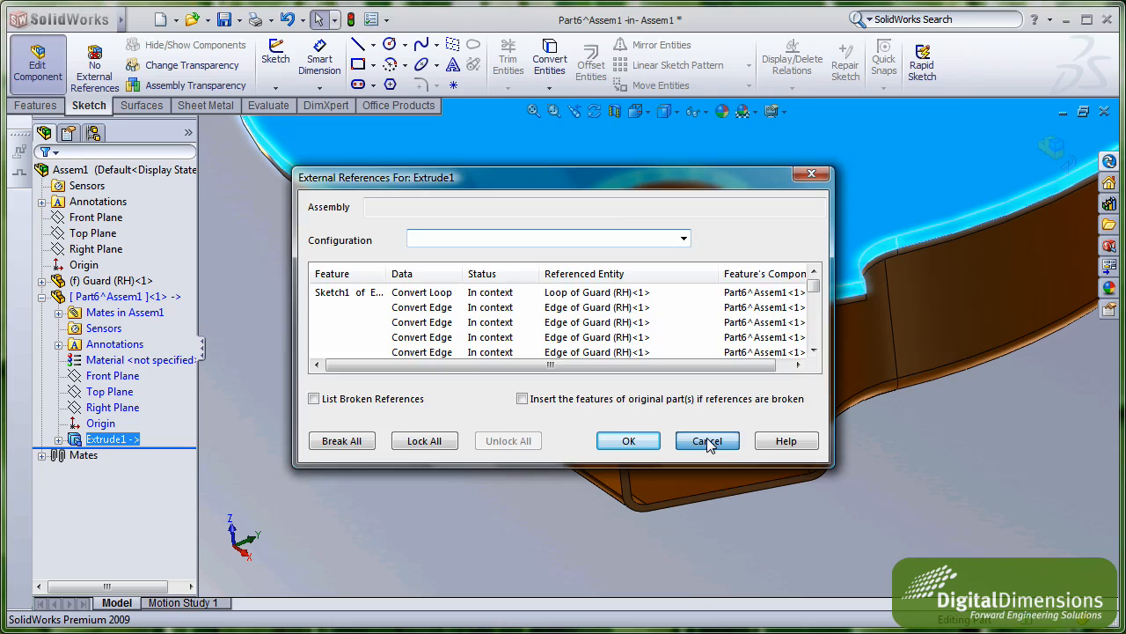
left_click(707, 440)
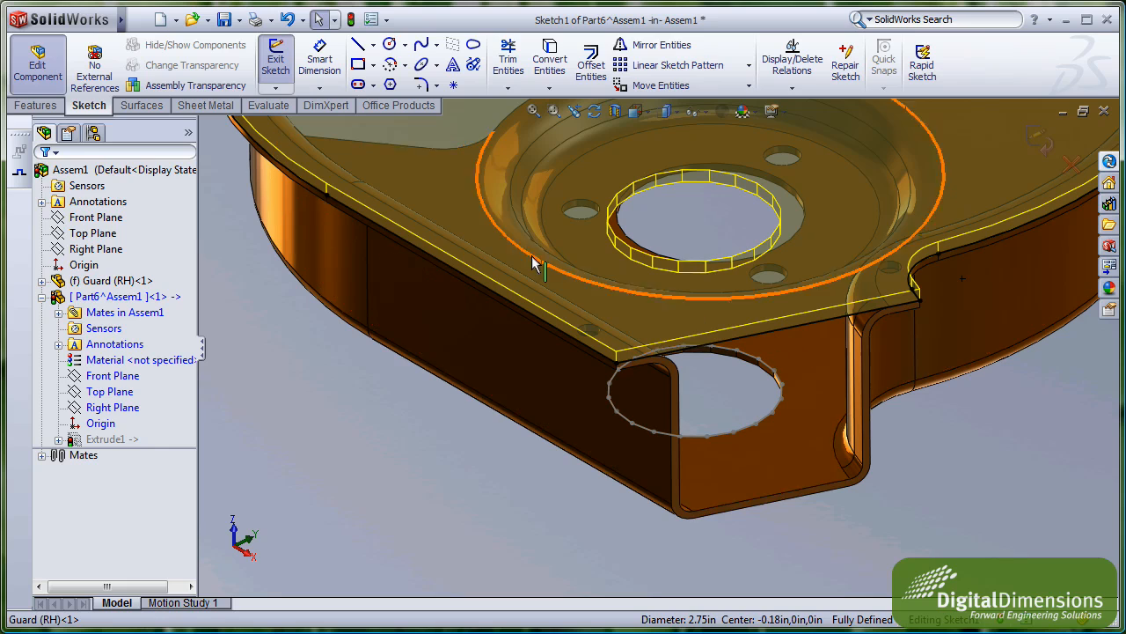
Turn on No External References for in-context edits.
left_click(95, 63)
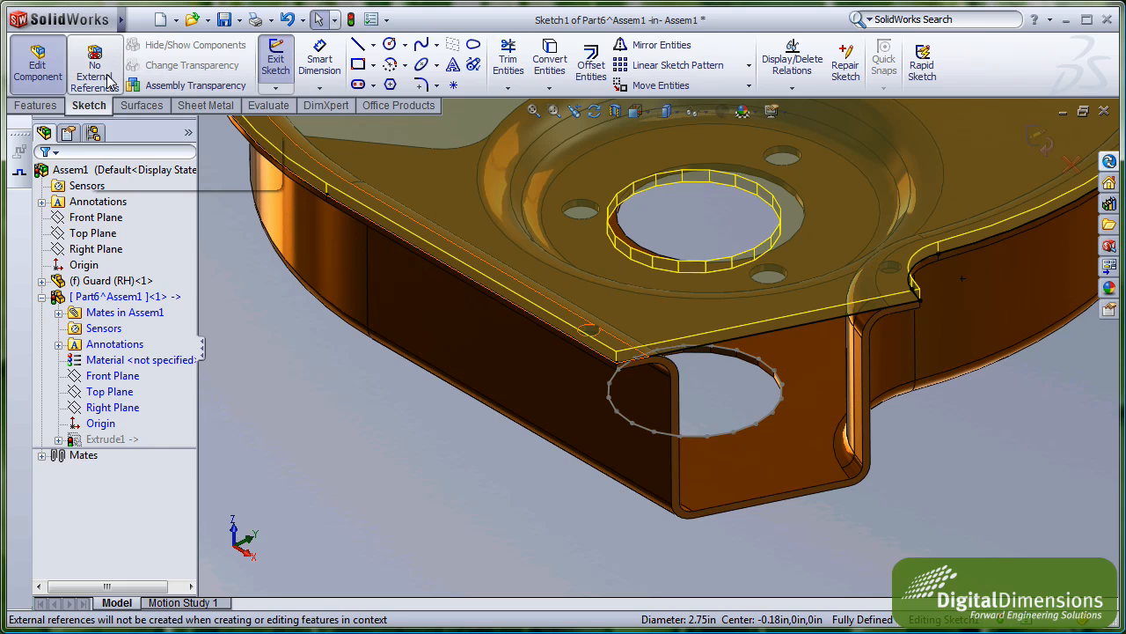
mouse_move(222, 134)
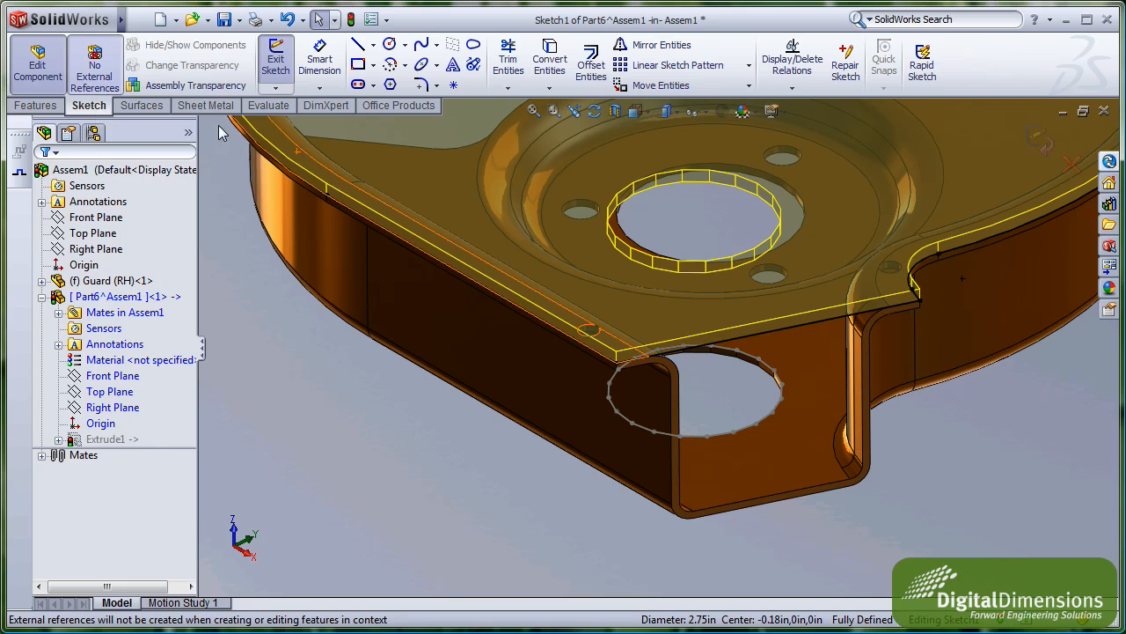
mouse_move(748, 361)
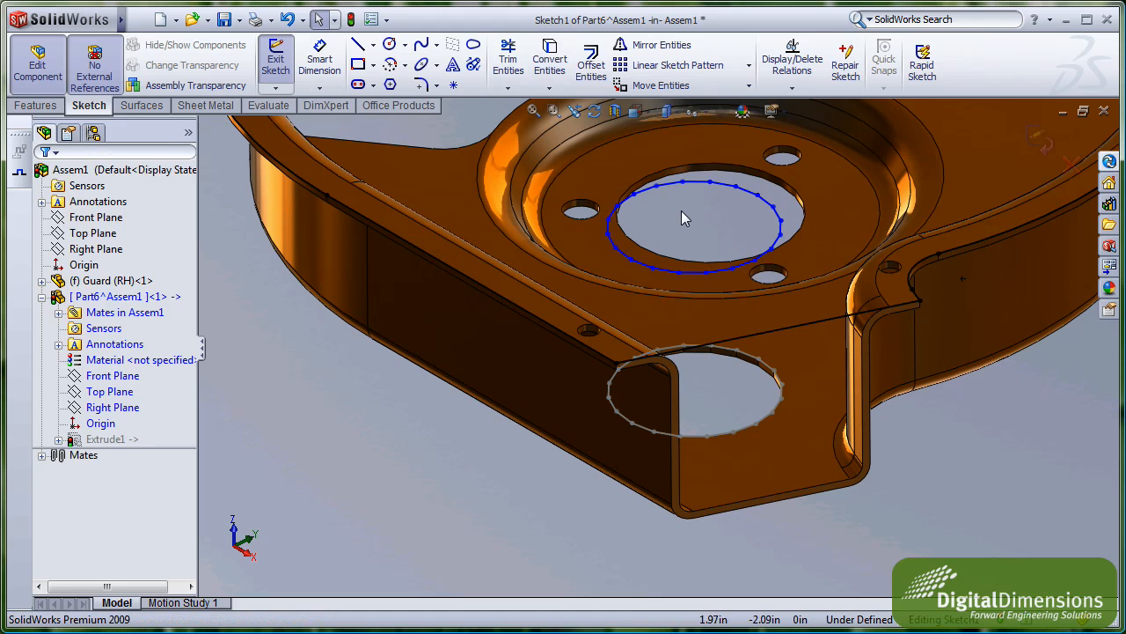
mouse_move(753, 237)
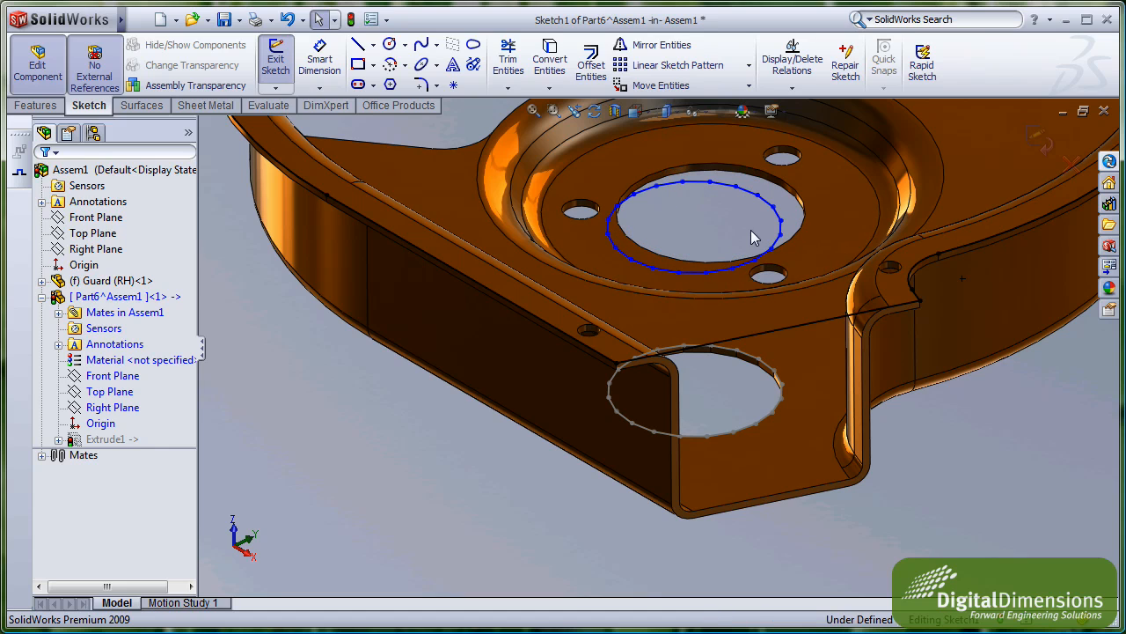
mouse_move(746, 209)
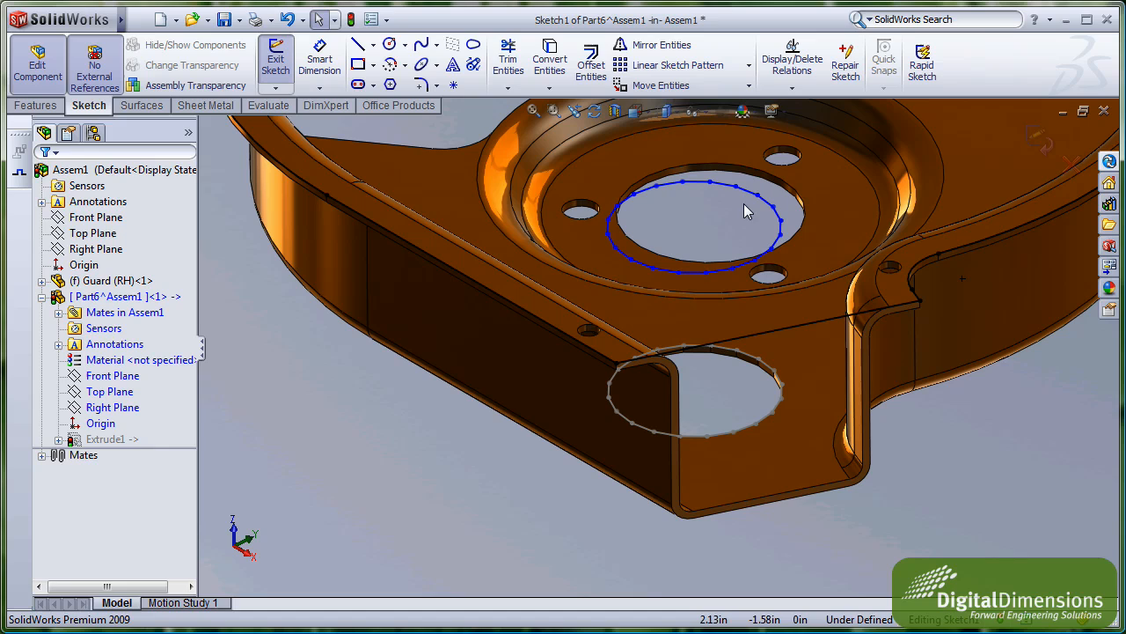
mouse_move(746, 211)
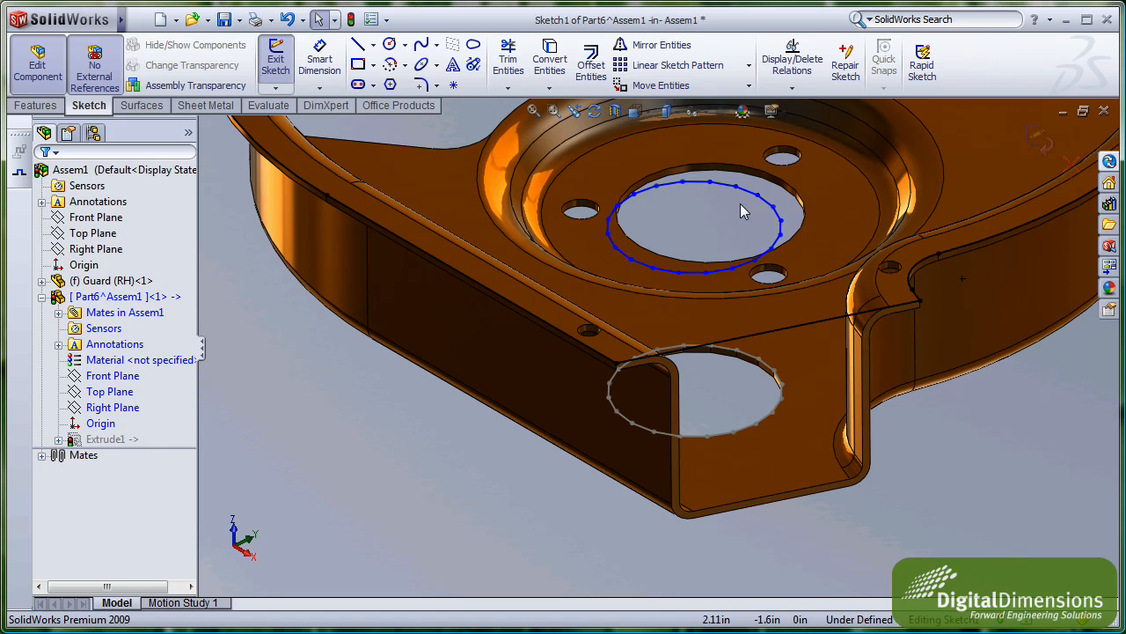
mouse_move(743, 211)
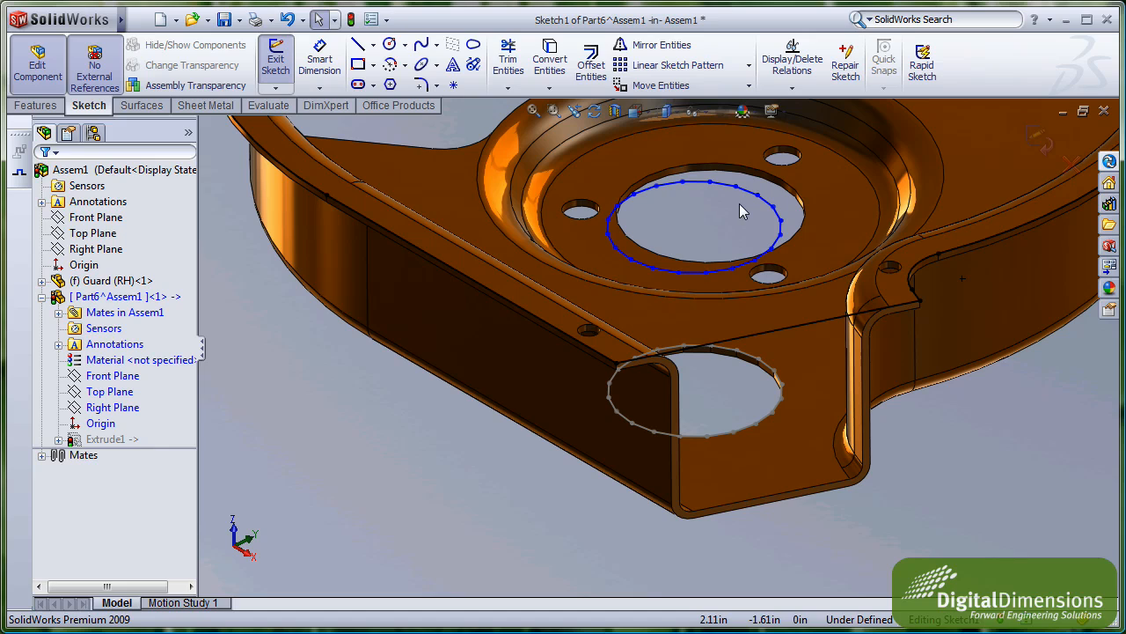